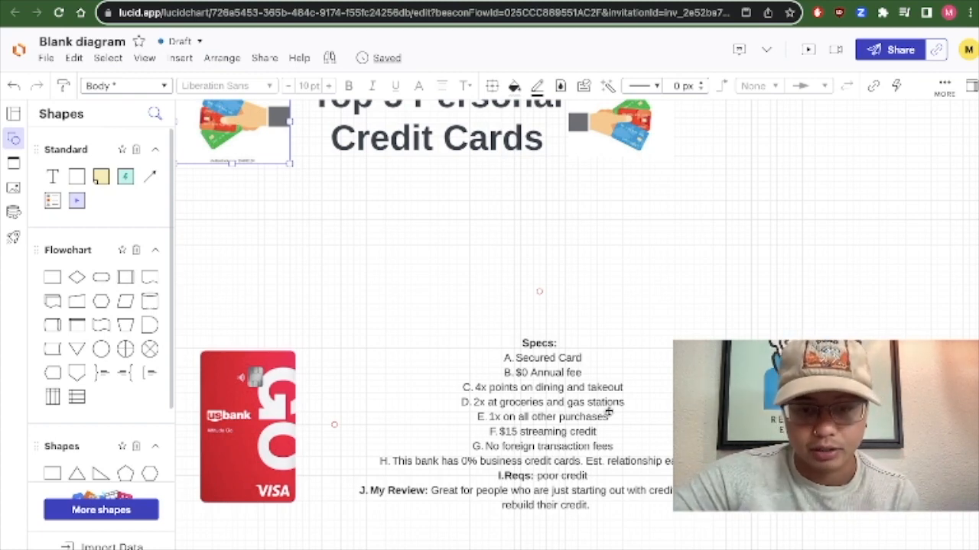
mouse_move(599, 373)
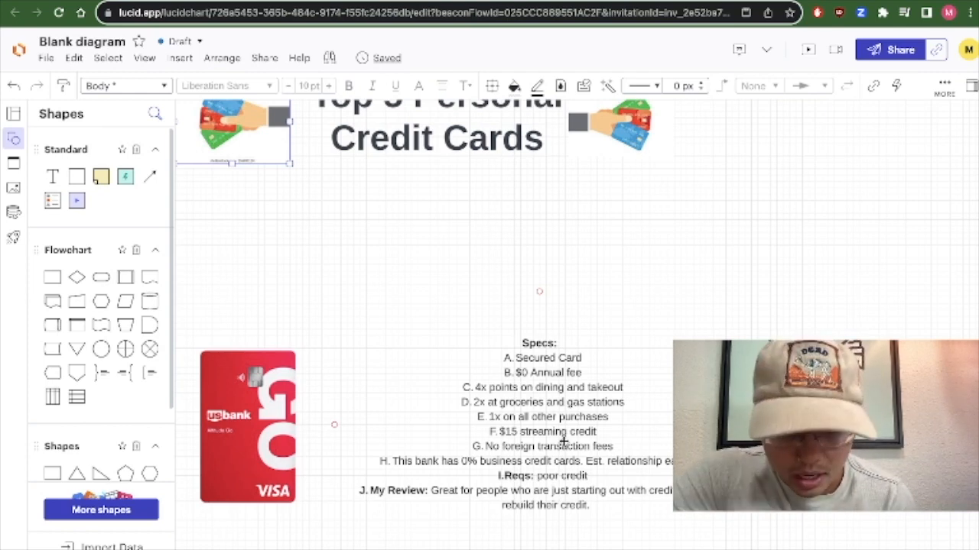
- Scroll down the canvas past the U.S. Bank card to the Chase Freedom and Southwest card entries
scroll(down, 3)
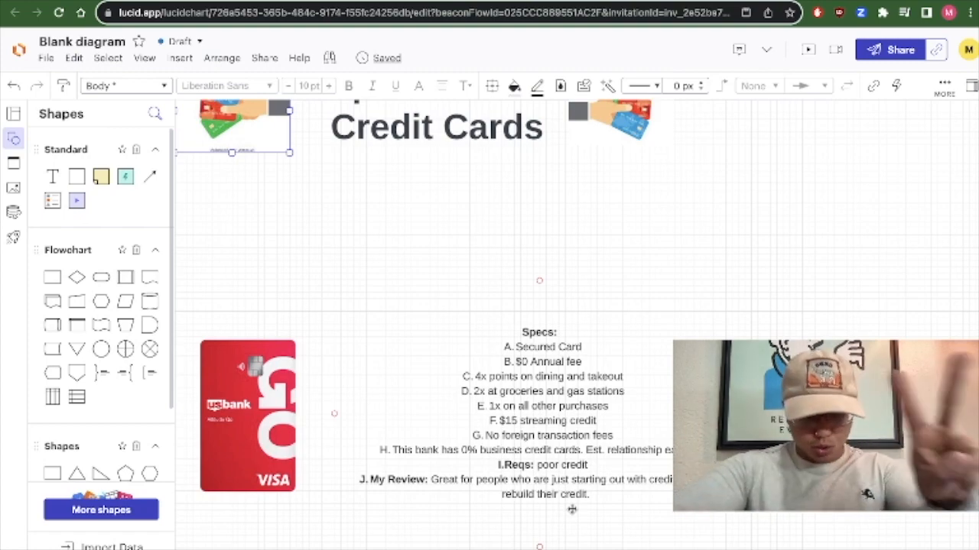
scroll(down, 3)
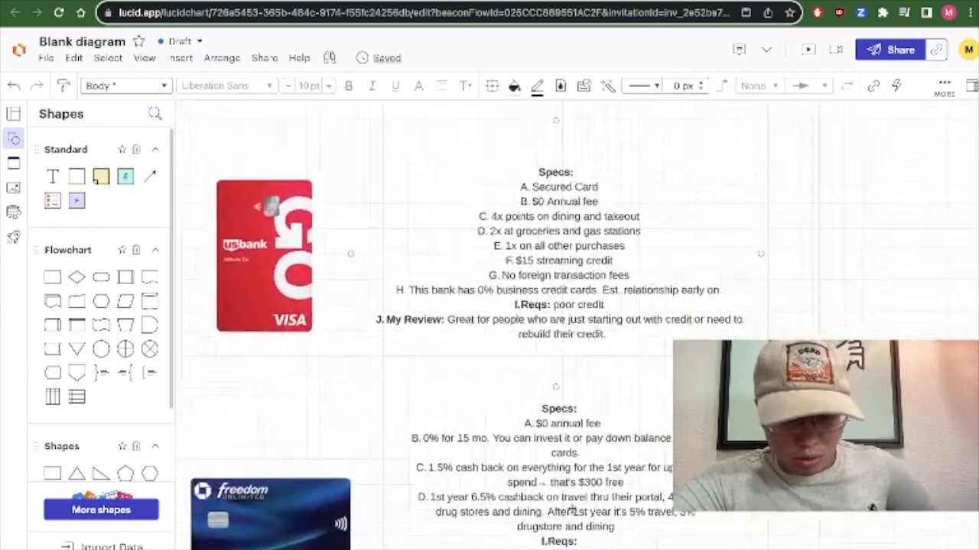
scroll(down, 3)
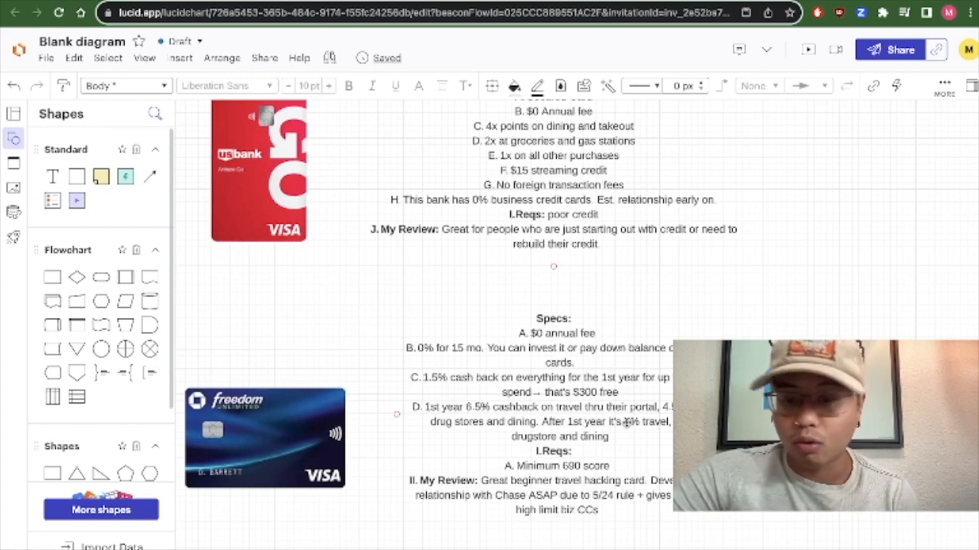
scroll(down, 3)
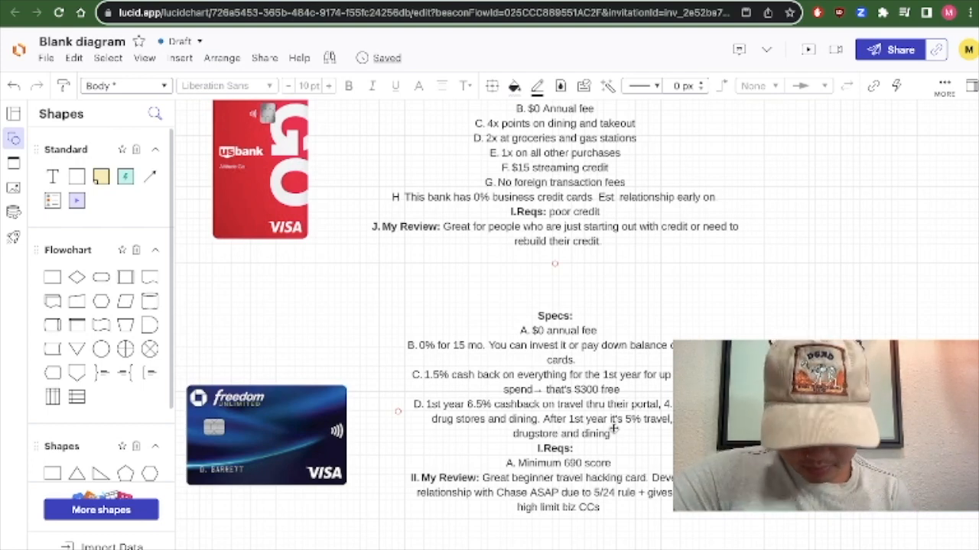
scroll(down, 3)
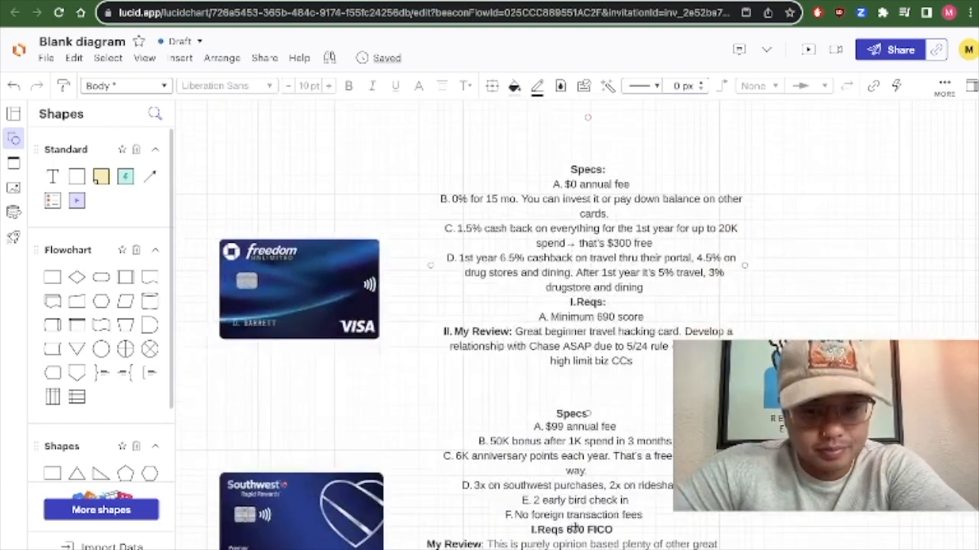
scroll(down, 3)
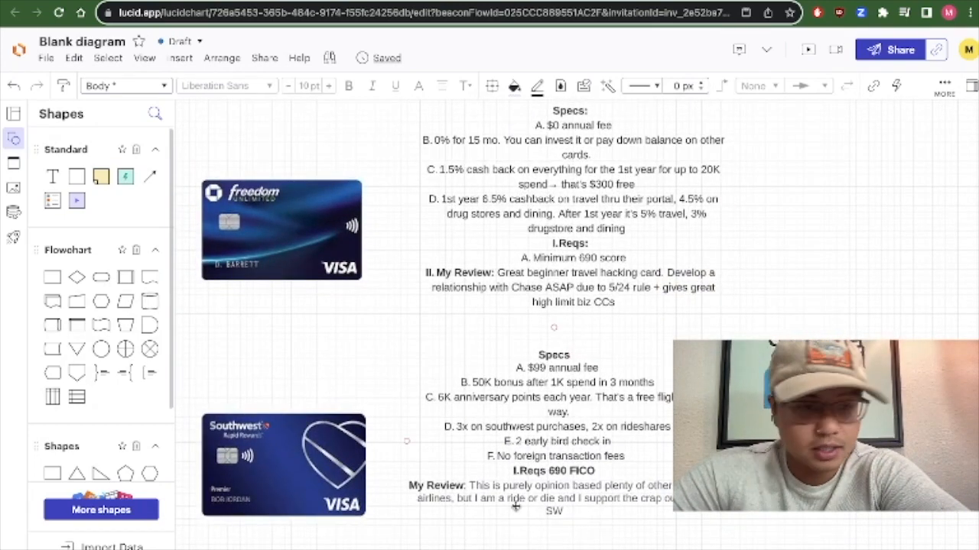
click(282, 465)
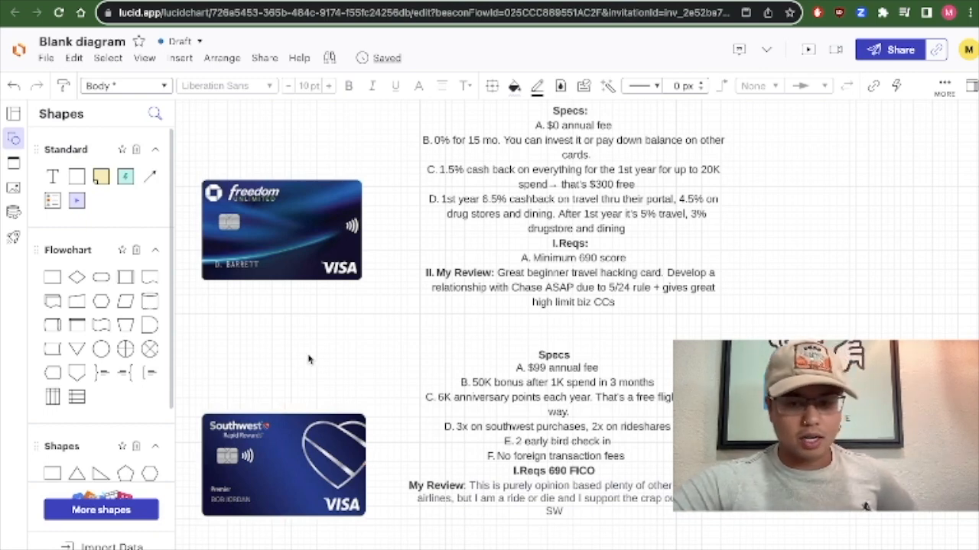
mouse_move(310, 360)
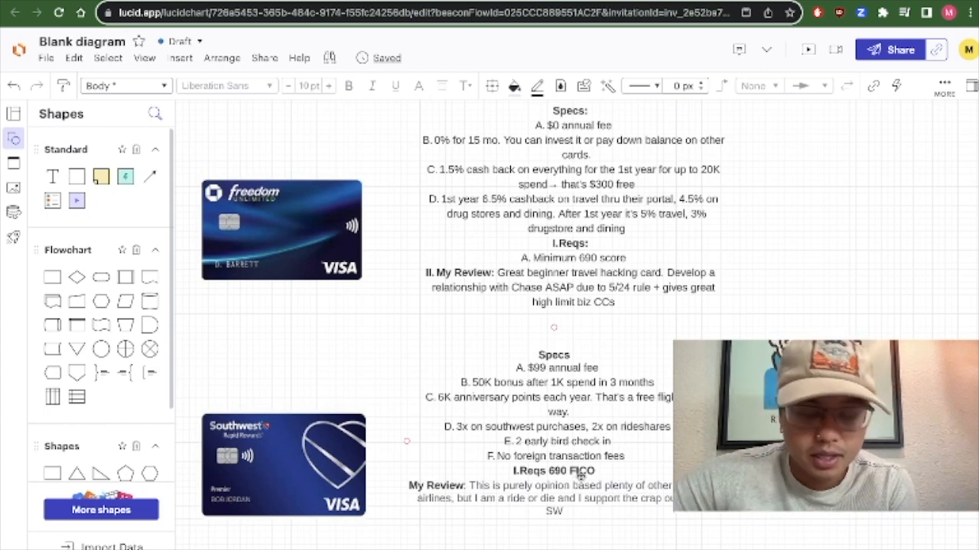
mouse_move(502, 507)
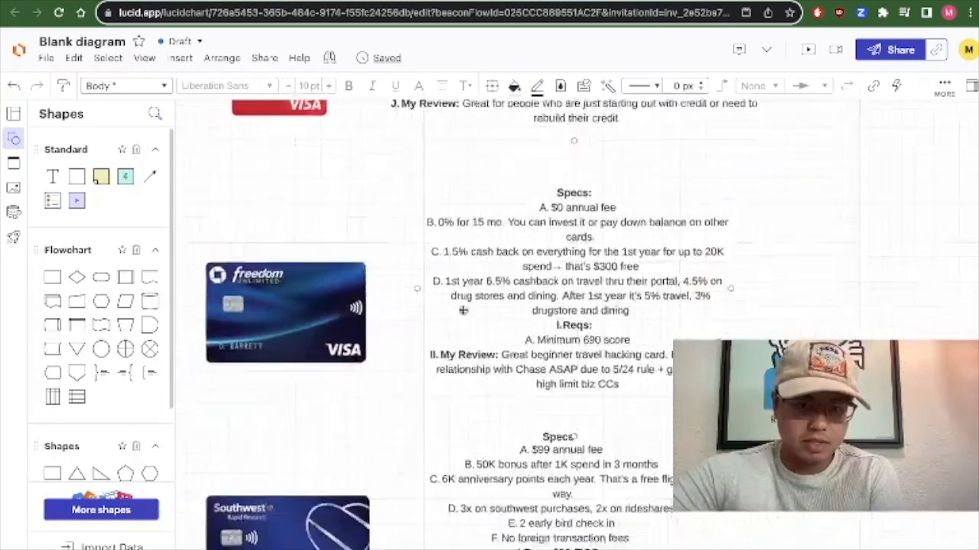
scroll(down, 3)
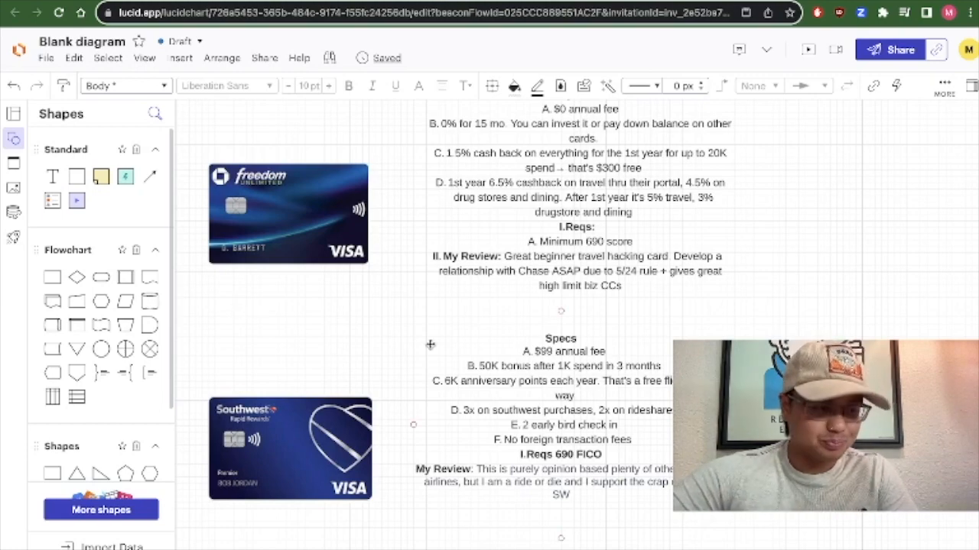
scroll(down, 3)
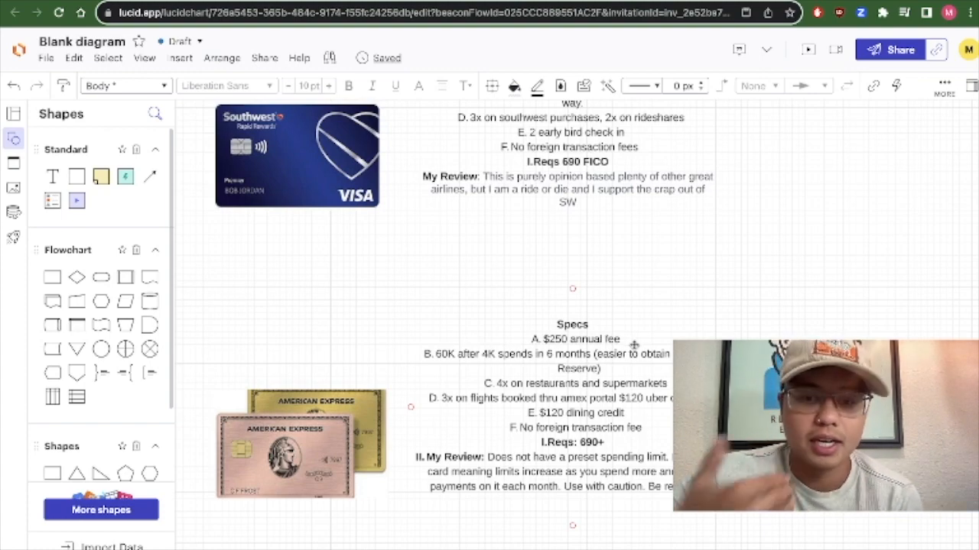
scroll(down, 3)
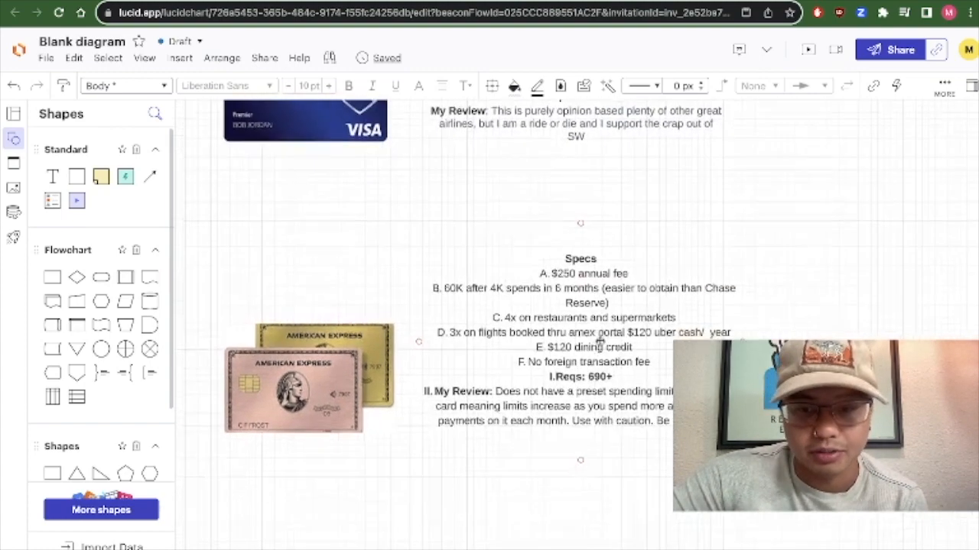
scroll(down, 3)
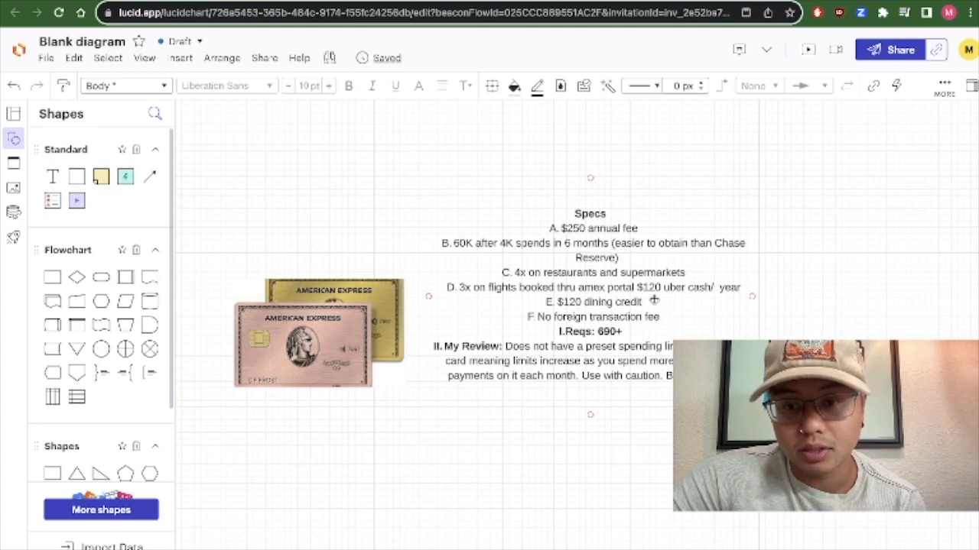
mouse_move(685, 302)
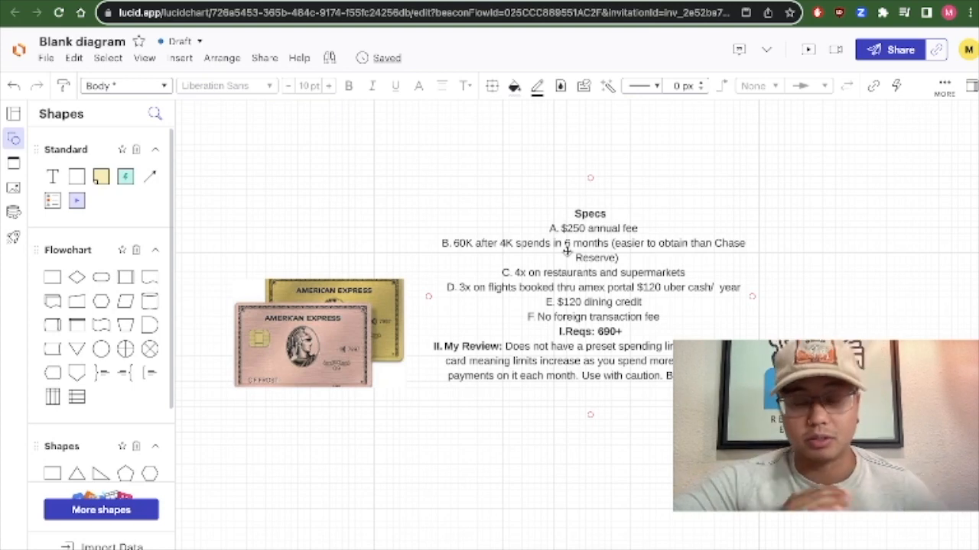
mouse_move(624, 338)
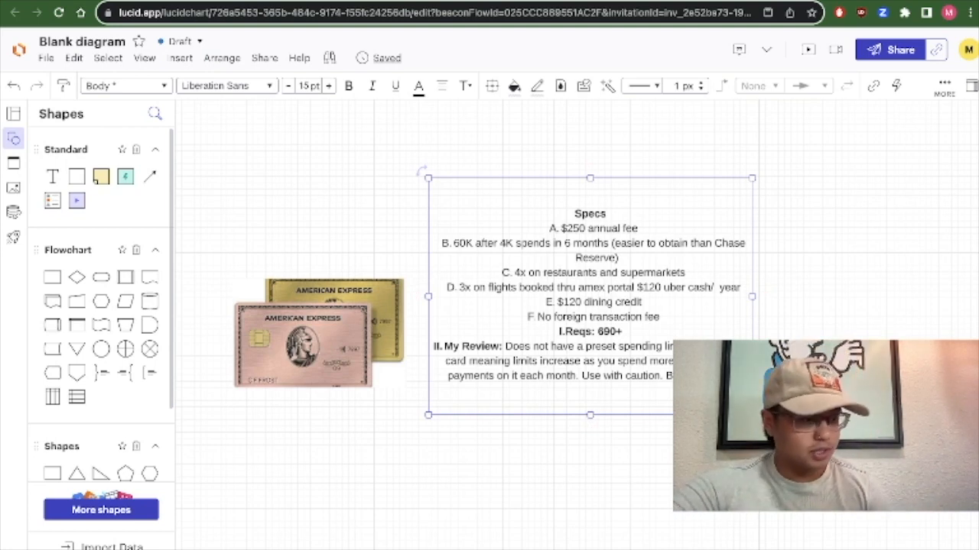
mouse_move(321, 267)
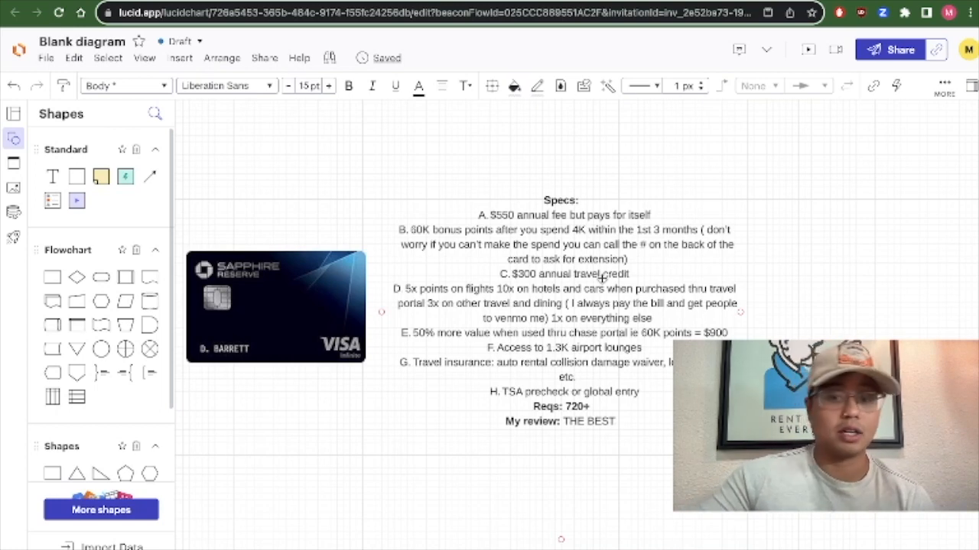
mouse_move(512, 220)
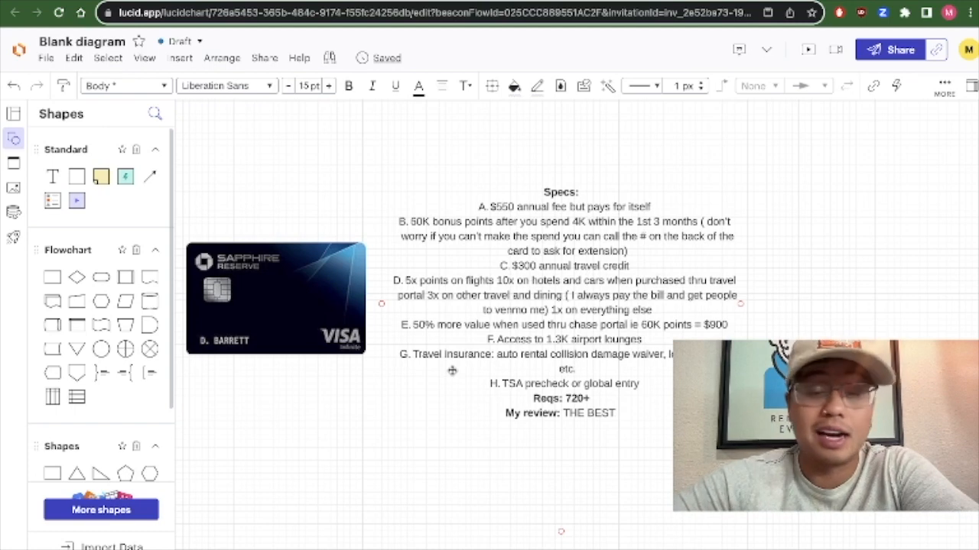
mouse_move(512, 361)
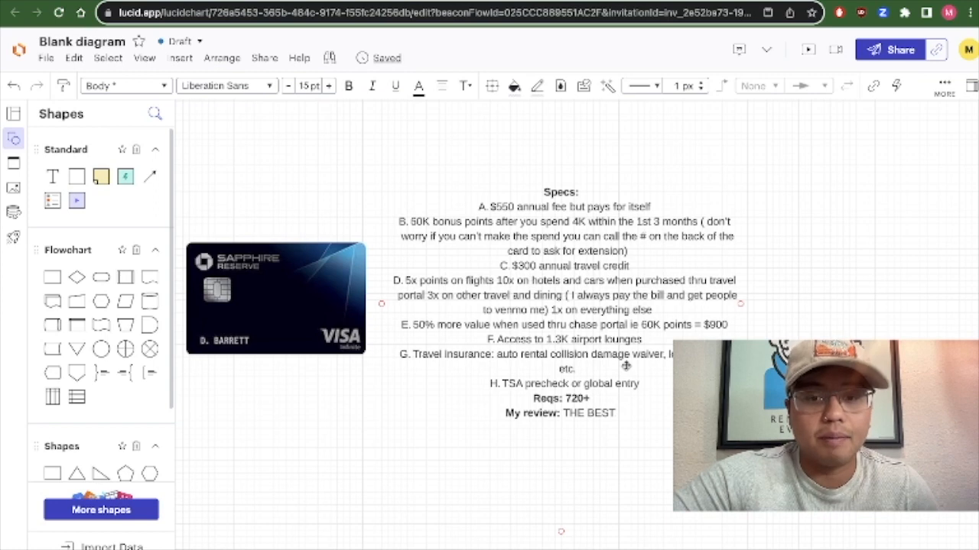
click(276, 298)
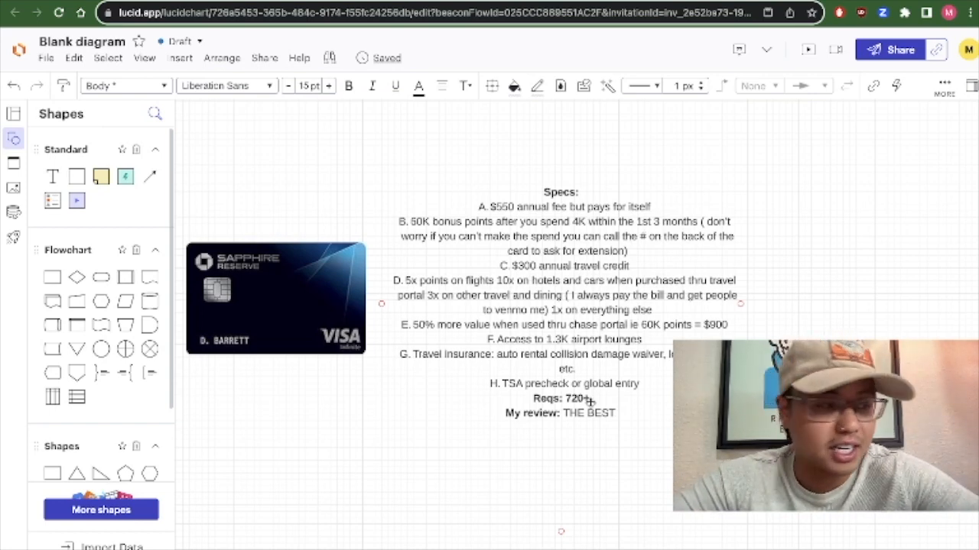
- Bring the bonus Bilt card section into view with its specs, 700+ requirement and renter review
click(275, 298)
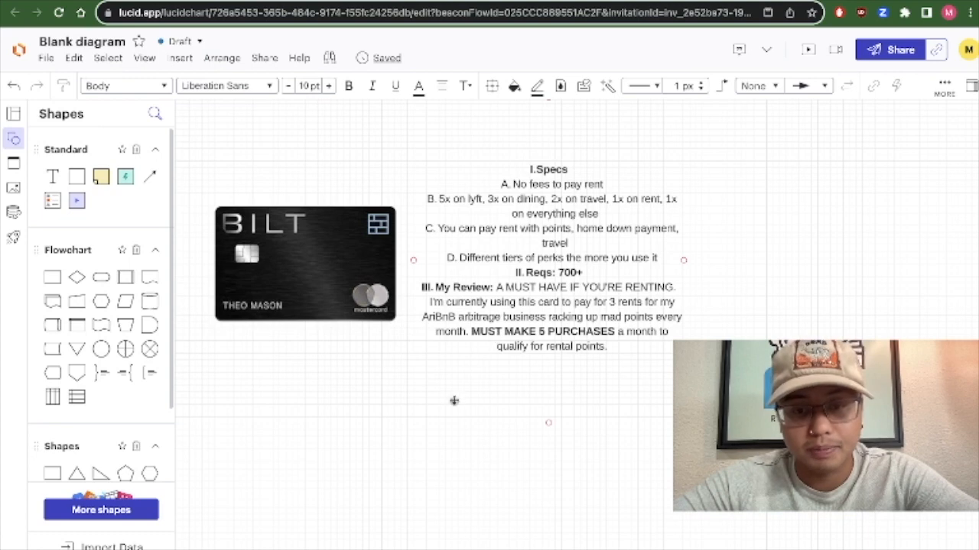
mouse_move(474, 387)
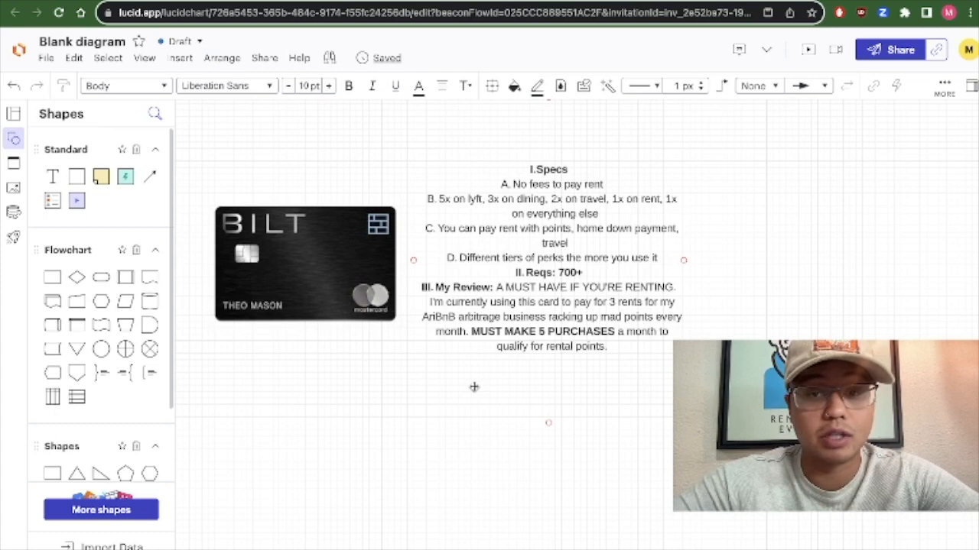
mouse_move(511, 406)
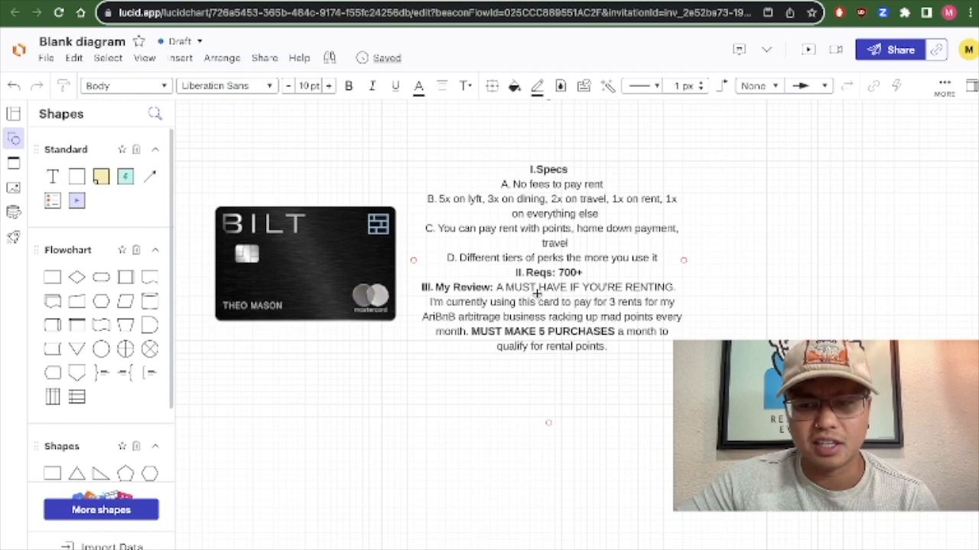
mouse_move(512, 251)
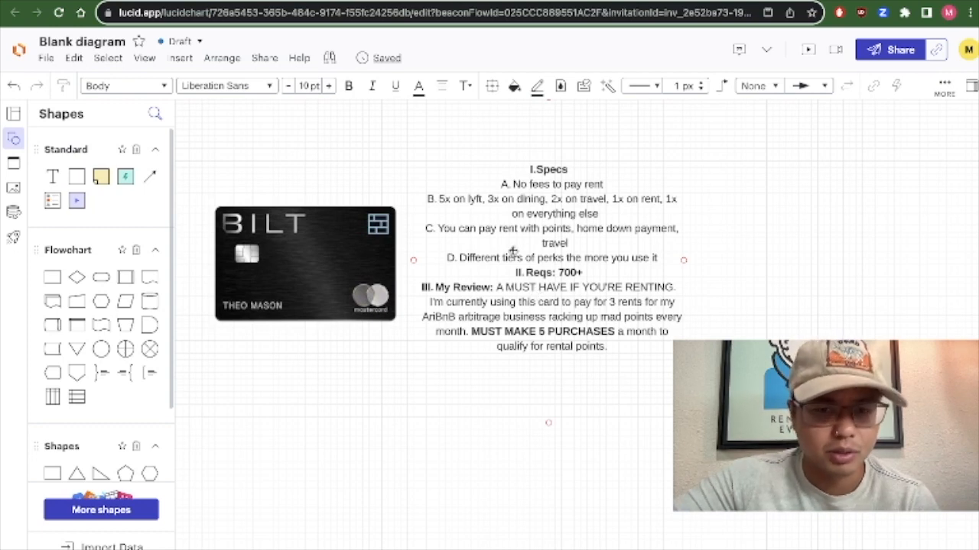
mouse_move(528, 319)
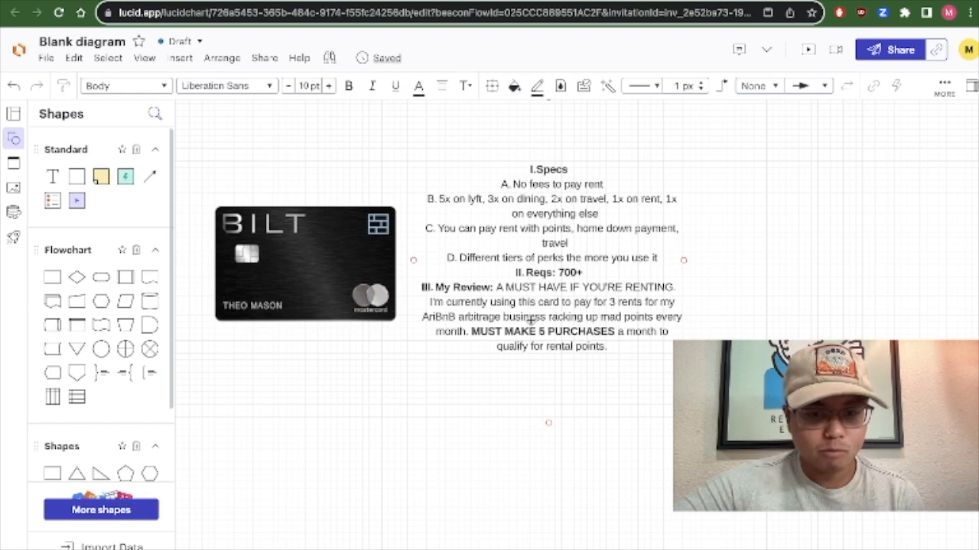
click(304, 263)
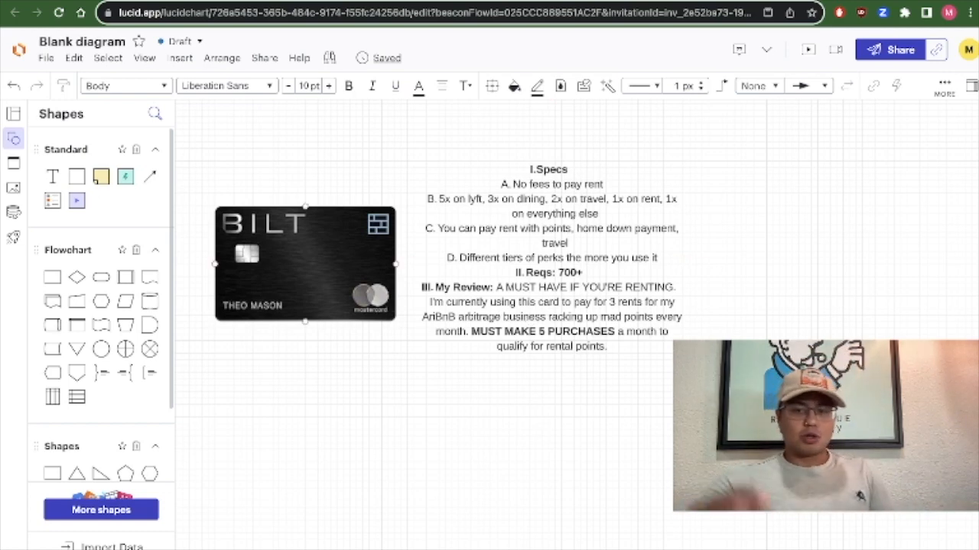